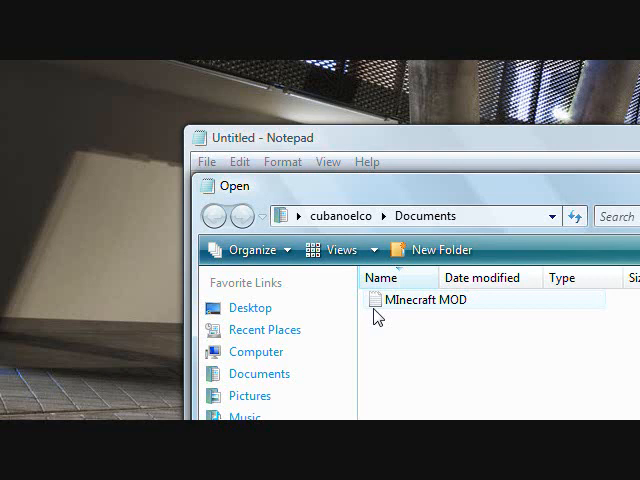
# Look inside the Minecraft MOD folder in Documents.
pyautogui.doubleClick(424, 300)
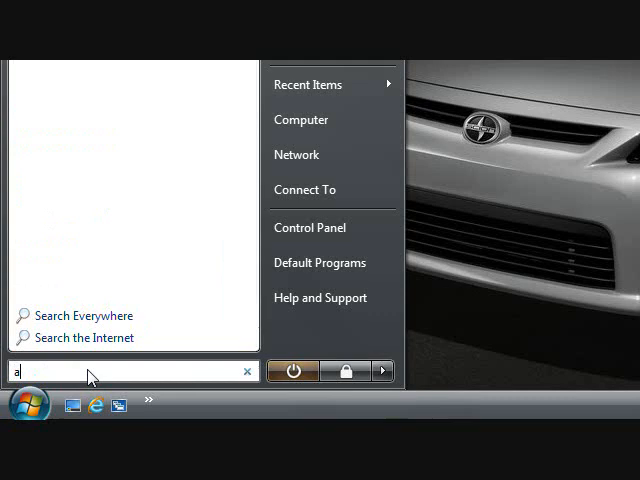
# Search %appdata% from the Start menu and enter the .minecraft folder in Roaming.
pyautogui.write('%appdata%')
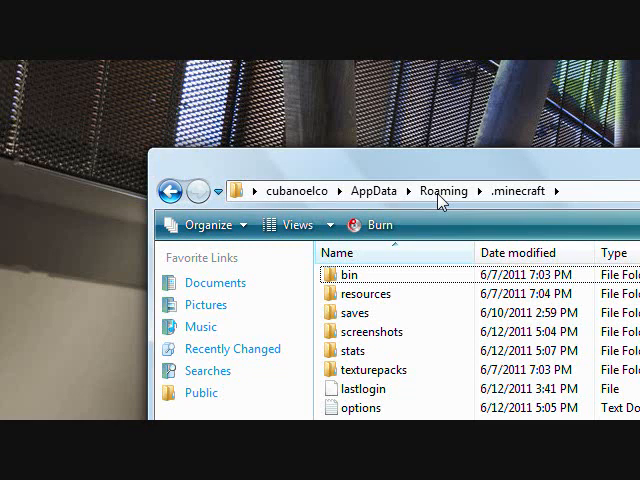
pyautogui.doubleClick(356, 312)
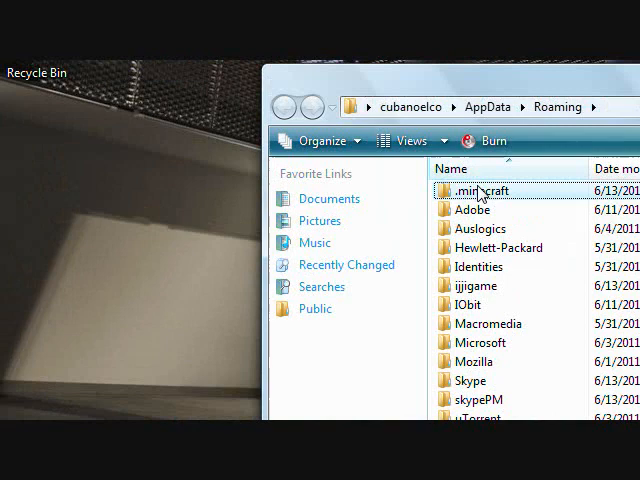
# Enter the freshly created .minecraft folder in AppData\Roaming.
pyautogui.doubleClick(474, 192)
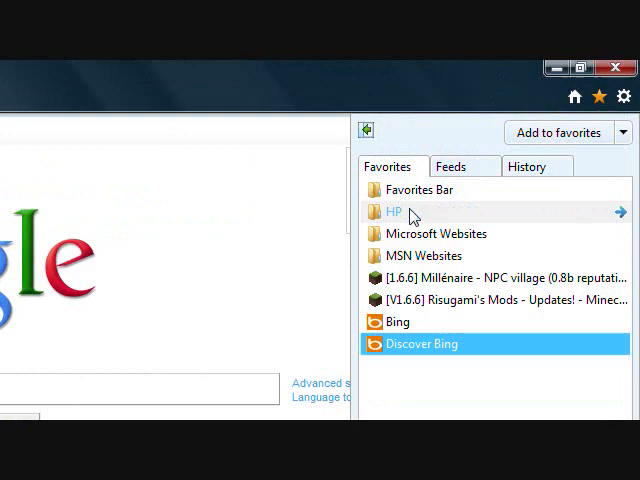
pyautogui.moveTo(430, 276)
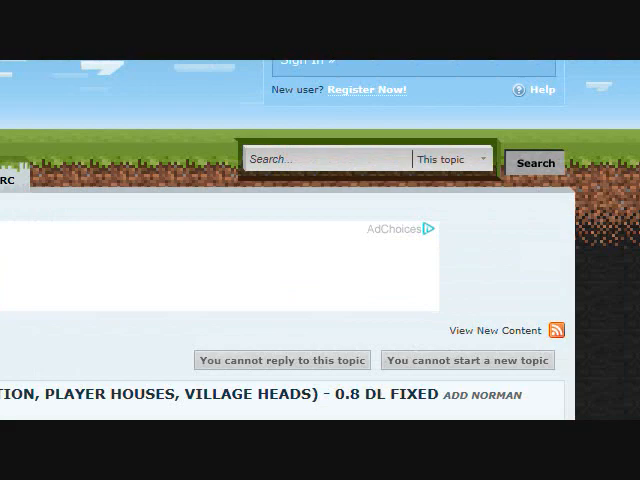
# Scroll the Millénaire forum thread down to its Download section for Minecraft 1.6.6.
pyautogui.scroll(-3)
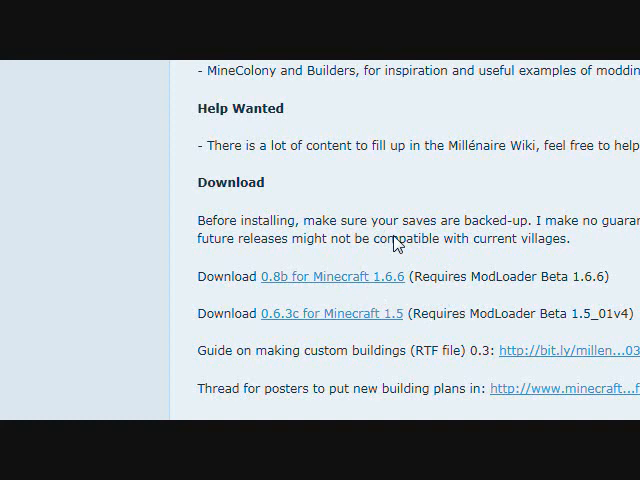
pyautogui.hscroll(3)
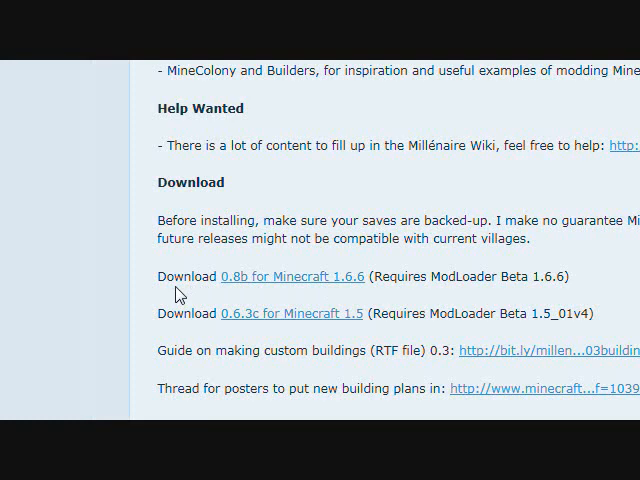
pyautogui.scroll(-3)
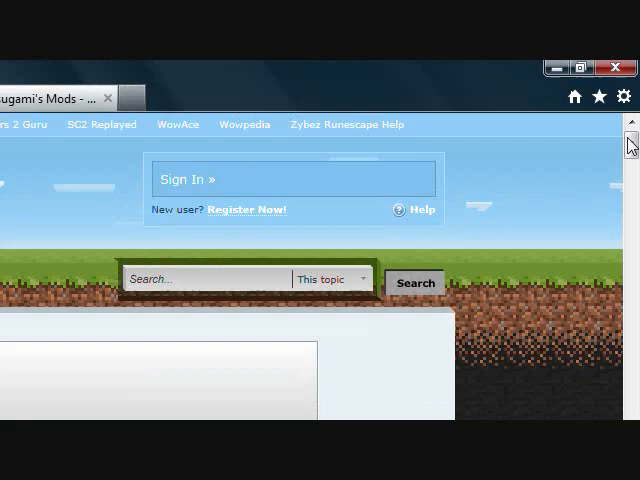
# Scroll Risugami's Mods page to ModLoader Beta 1.6.6, then back to the Millénaire download links.
pyautogui.scroll(-3)
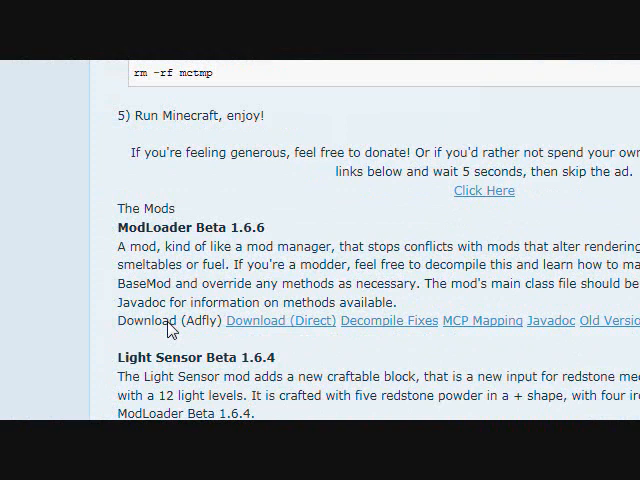
pyautogui.scroll(-3)
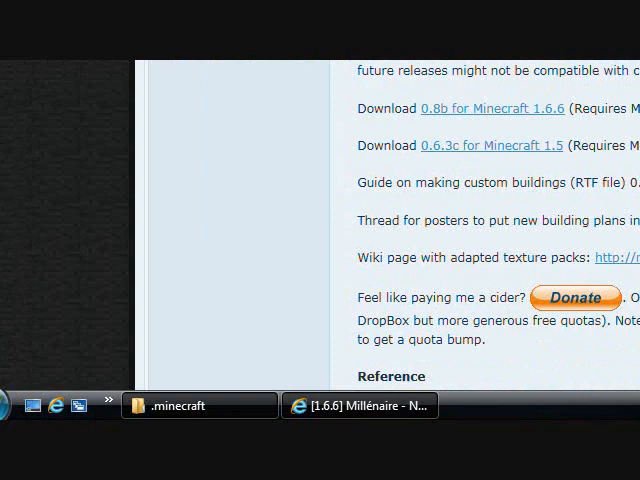
pyautogui.scroll(3)
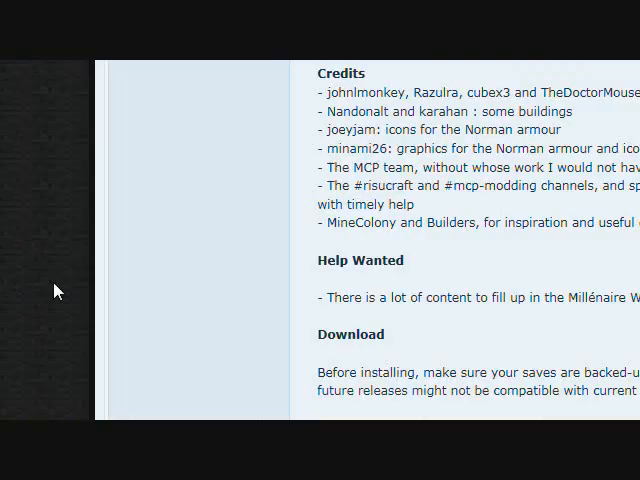
pyautogui.scroll(-3)
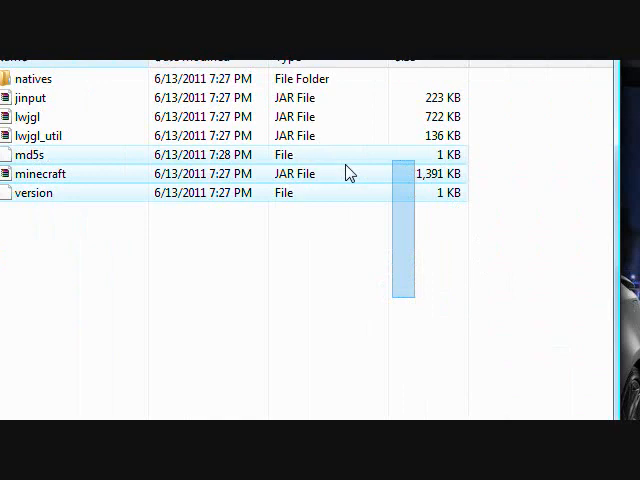
# View the contents of minecraft.jar from .minecraft\bin in WinRAR.
pyautogui.doubleClick(42, 172)
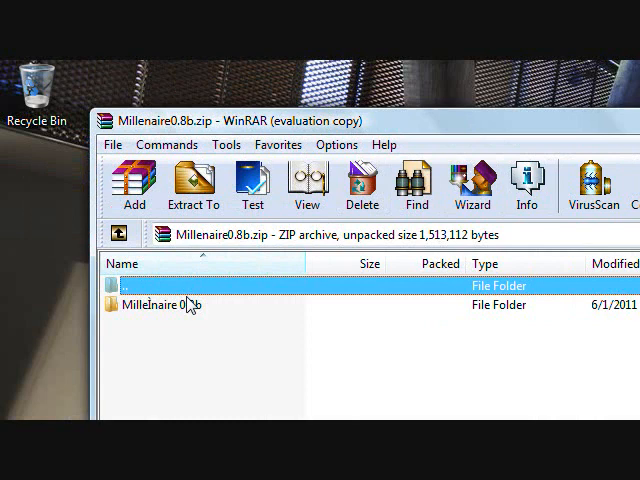
# Browse the Millénaire folder inside the zip and enter the .minecraft game data folder.
pyautogui.doubleClick(160, 304)
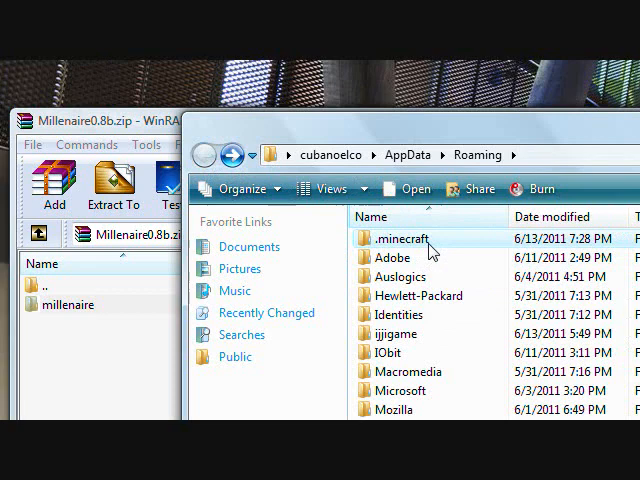
pyautogui.doubleClick(400, 238)
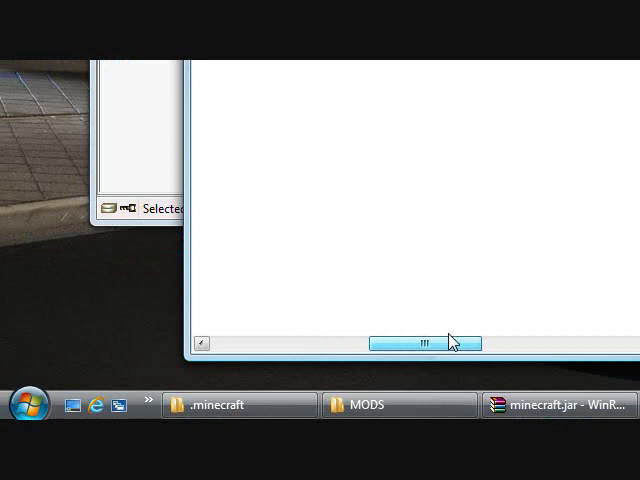
pyautogui.click(376, 404)
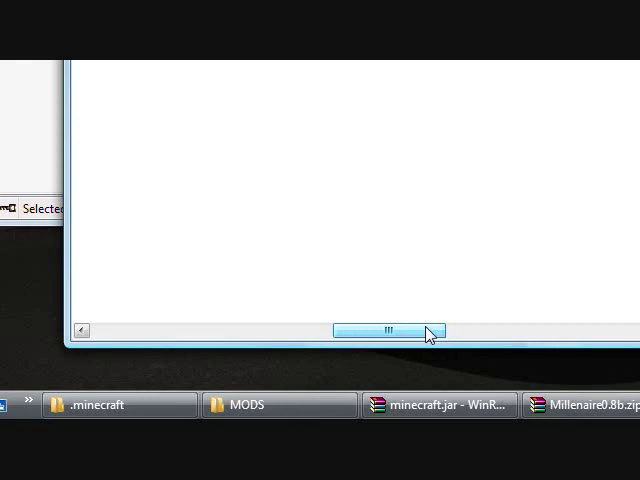
# Copy the millenaire0.8b archive for pasting into .minecraft\mods.
pyautogui.rightClick(110, 390)
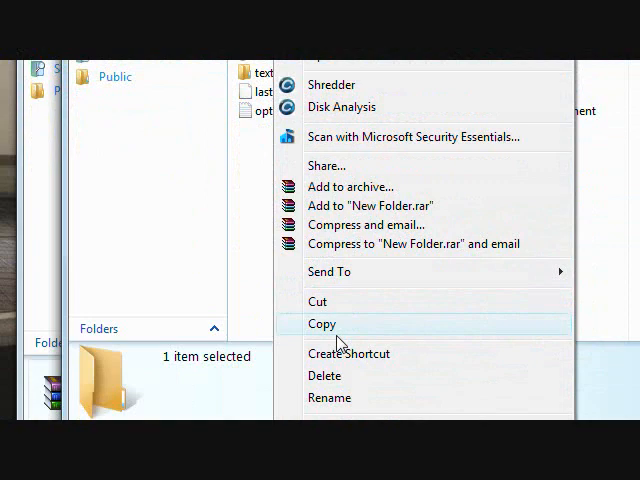
pyautogui.click(322, 324)
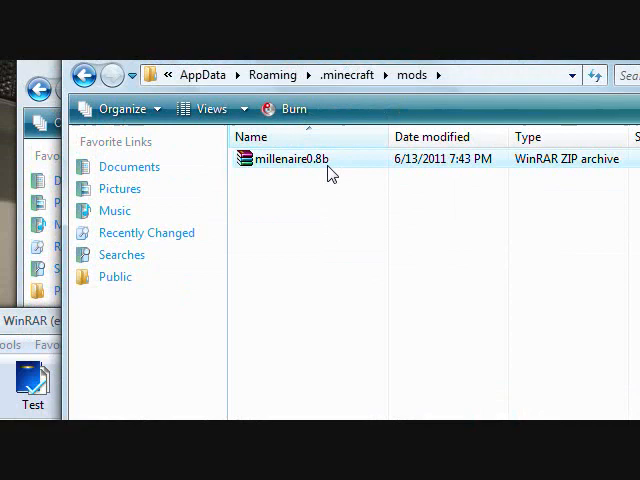
# View the 'Put in mods folder' contents of millenaire0.8b, then launch Minecraft.exe from Downloads.
pyautogui.doubleClick(288, 160)
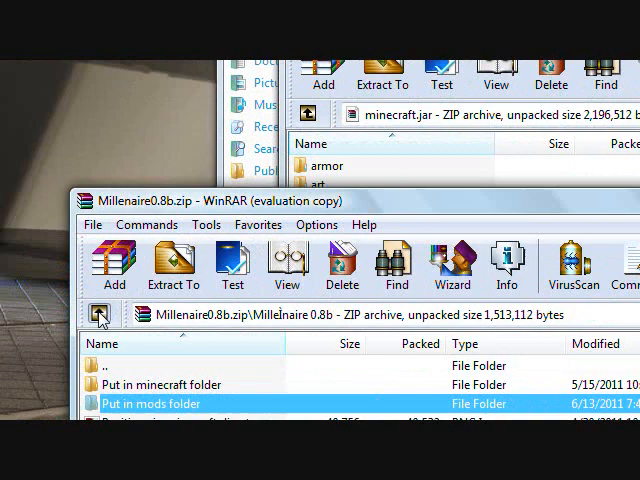
pyautogui.click(358, 404)
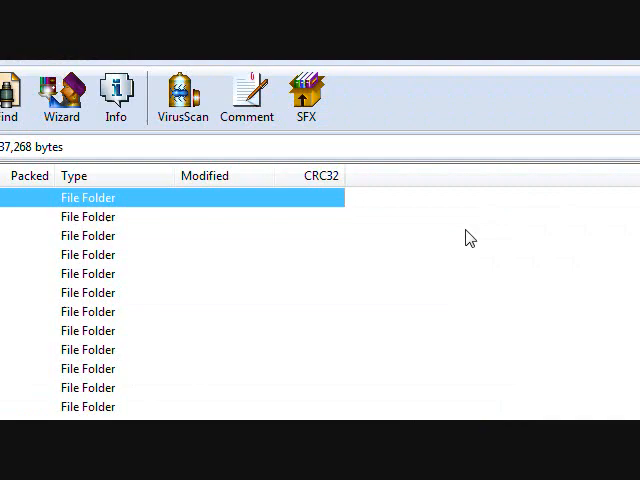
pyautogui.click(390, 144)
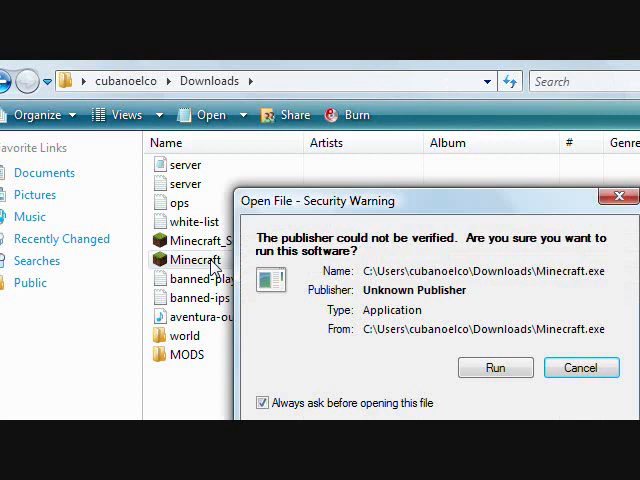
# Allow the unverified Minecraft.exe to run and reach the Beta 1.6.6 title screen.
pyautogui.click(496, 368)
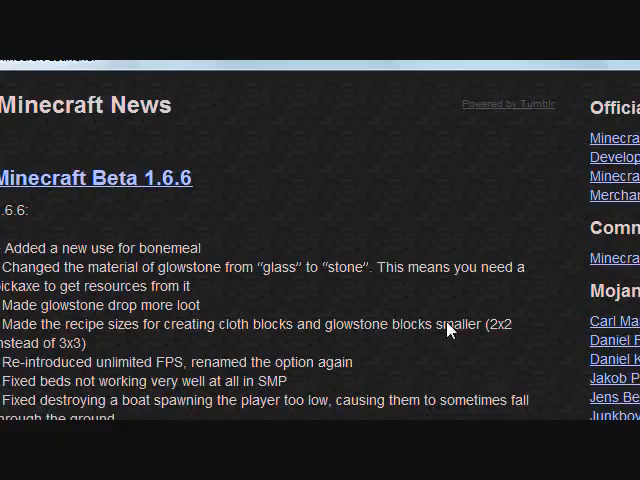
pyautogui.scroll(-3)
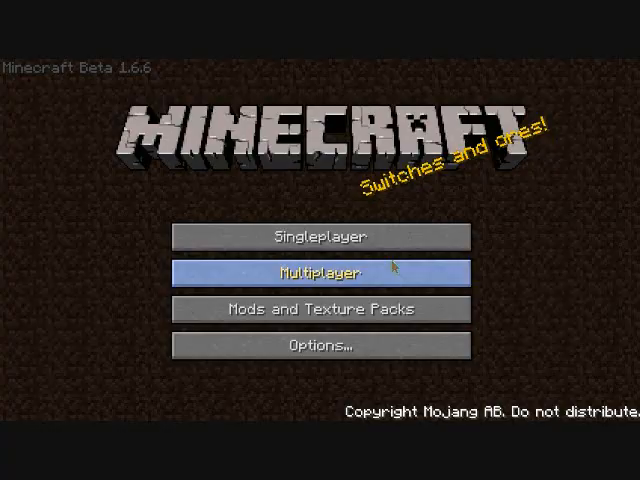
# Go to Singleplayer and back out of Create New World to pick the existing saved world.
pyautogui.click(318, 236)
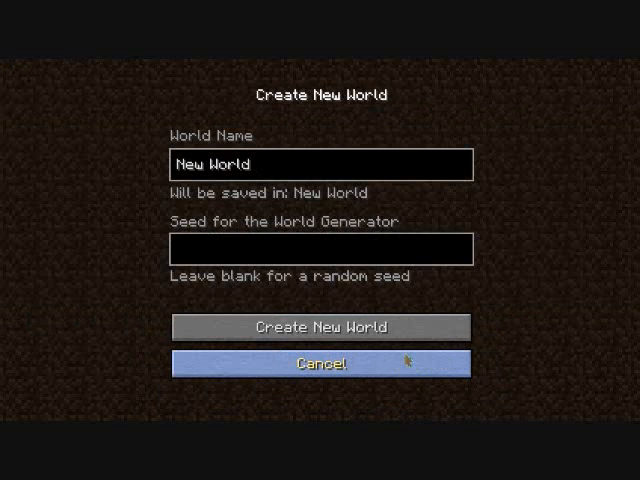
pyautogui.click(320, 328)
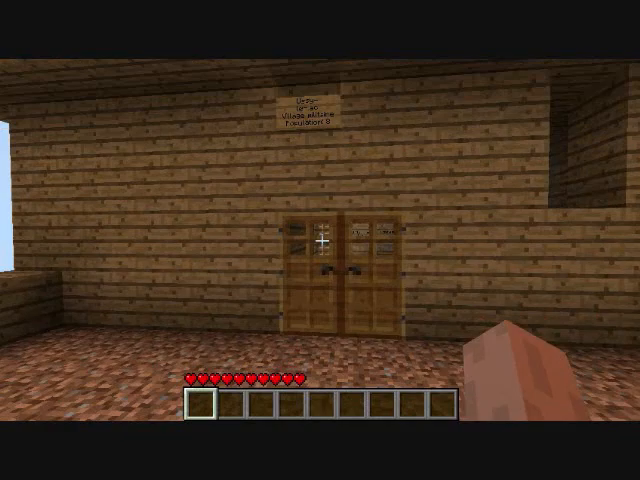
# Adjust the interface scale in Options, close the fort's locked chest, then pause the game again.
pyautogui.press('Escape')
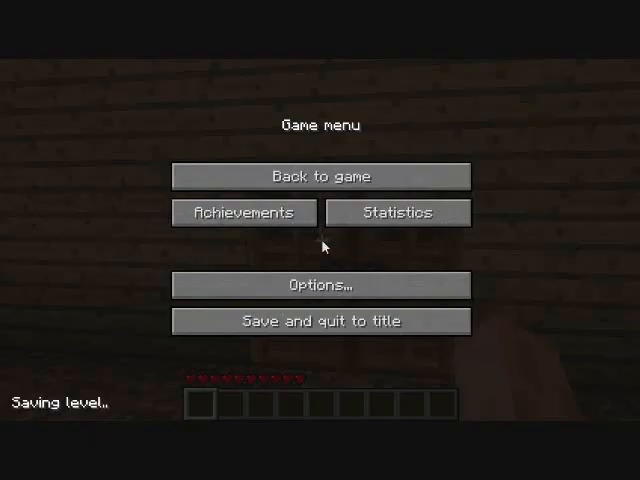
pyautogui.click(320, 284)
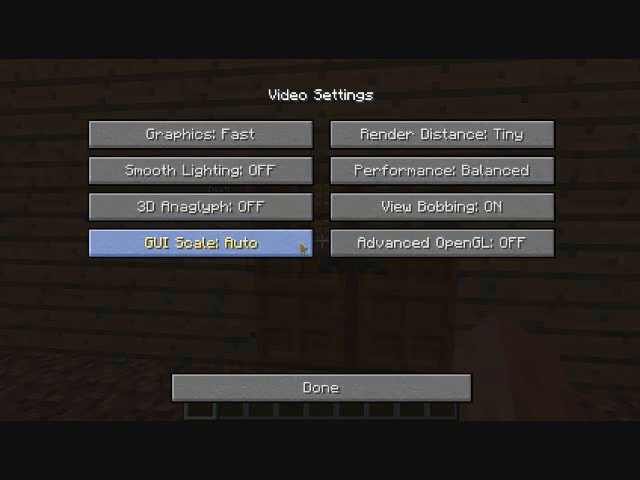
pyautogui.click(318, 386)
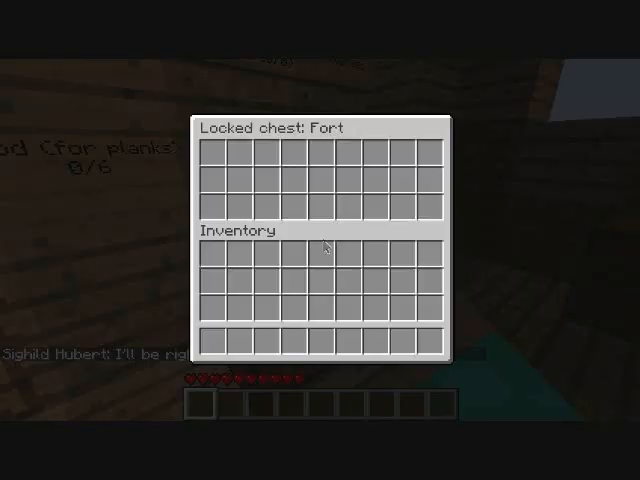
pyautogui.press('Escape')
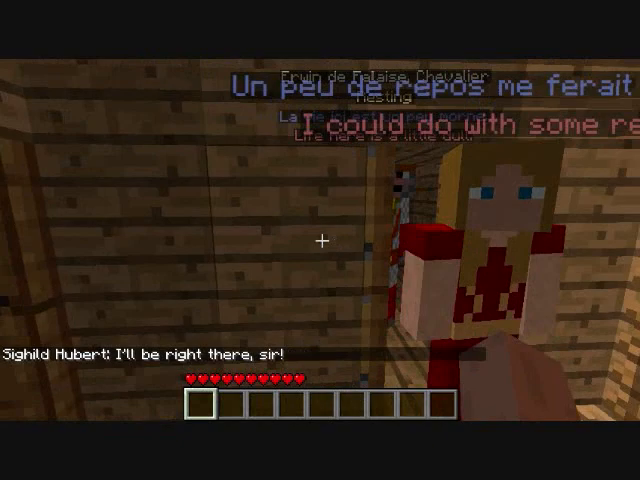
pyautogui.moveTo(320, 240)
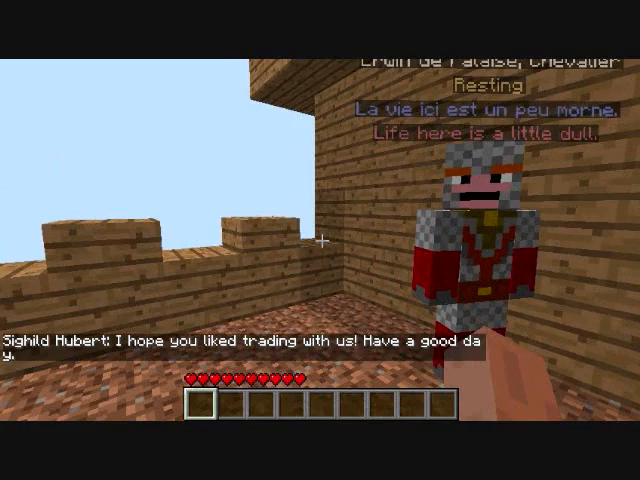
pyautogui.press('Escape')
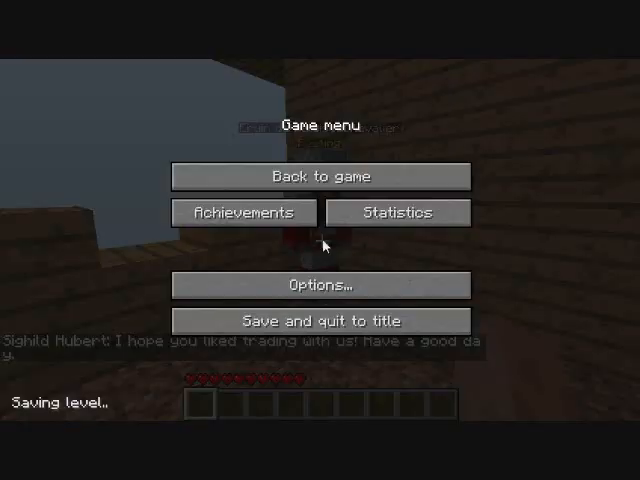
# Save and quit the current world back to the title screen.
pyautogui.click(320, 320)
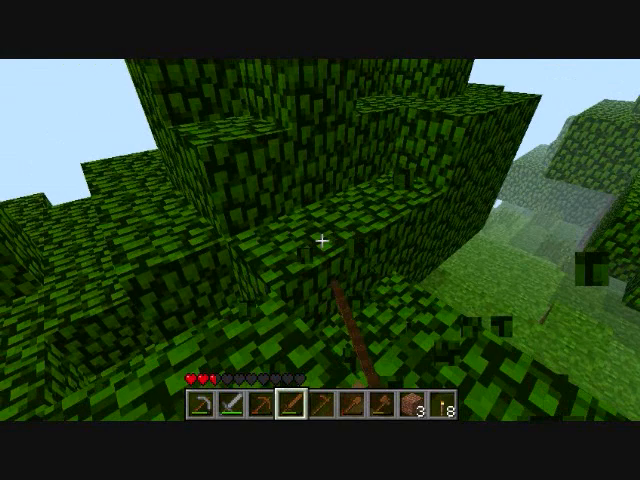
pyautogui.moveTo(320, 240)
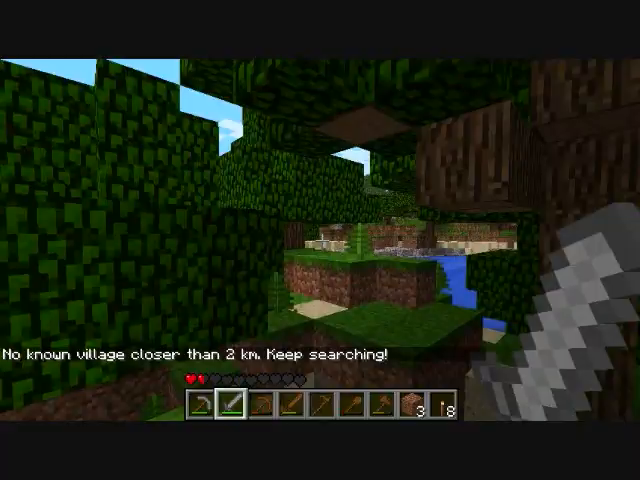
pyautogui.moveTo(320, 240)
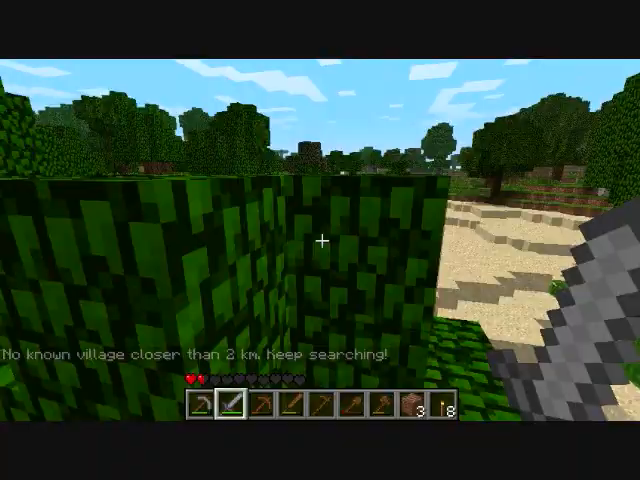
# Pause the game after learning no village lies within 2 km.
pyautogui.press('Escape')
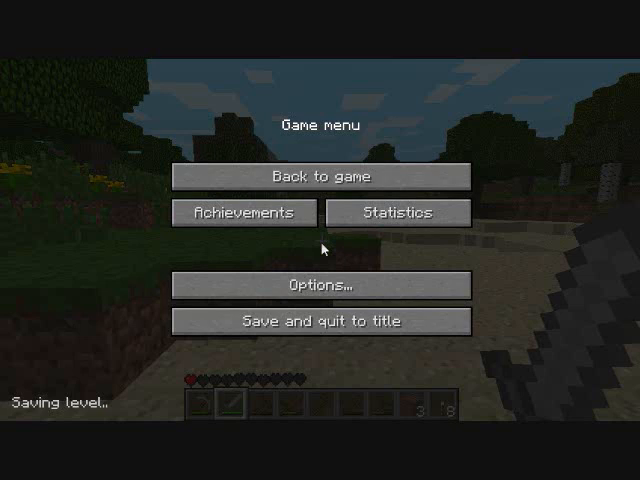
# Choose 'Back to game' to resume play in the sandy grassland.
pyautogui.click(318, 176)
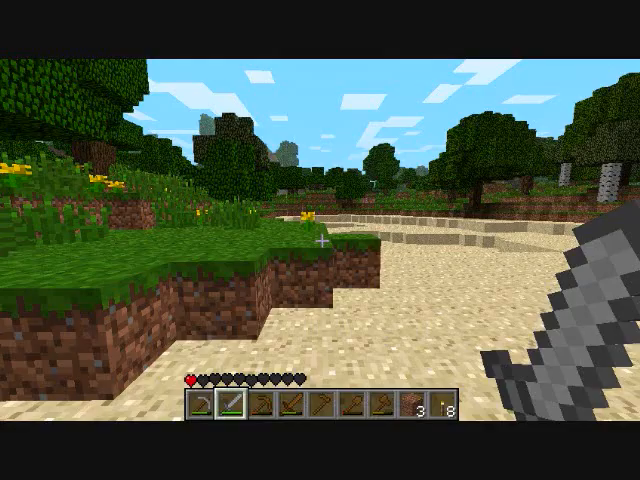
pyautogui.moveTo(320, 240)
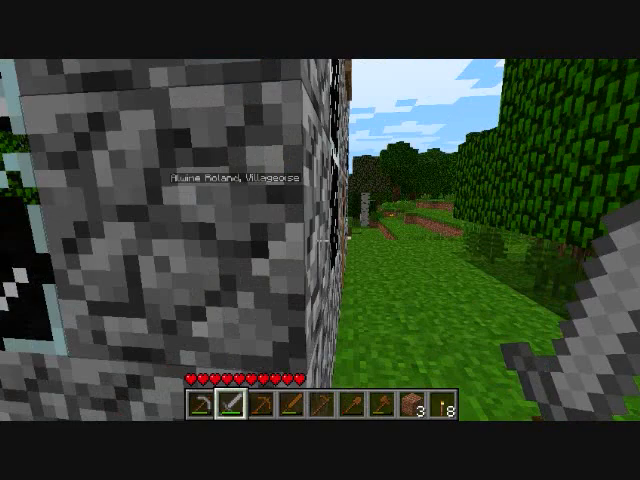
pyautogui.moveTo(320, 240)
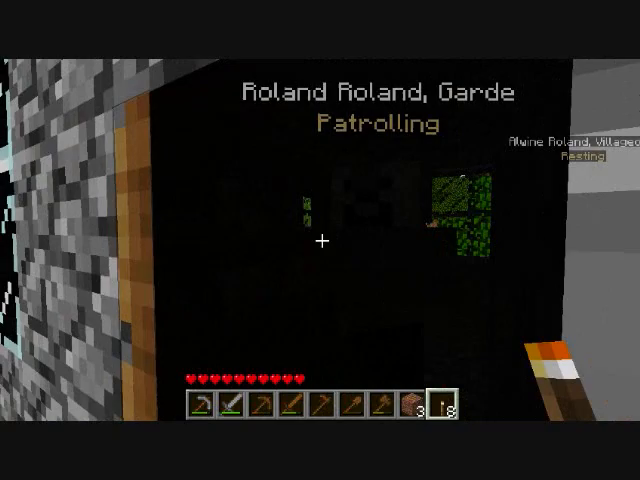
pyautogui.moveTo(320, 240)
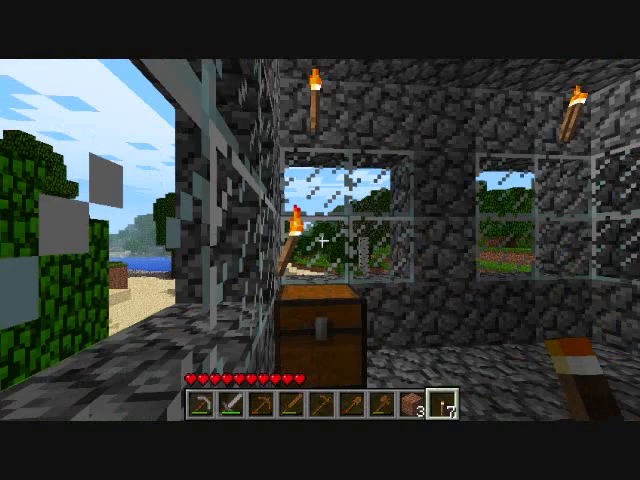